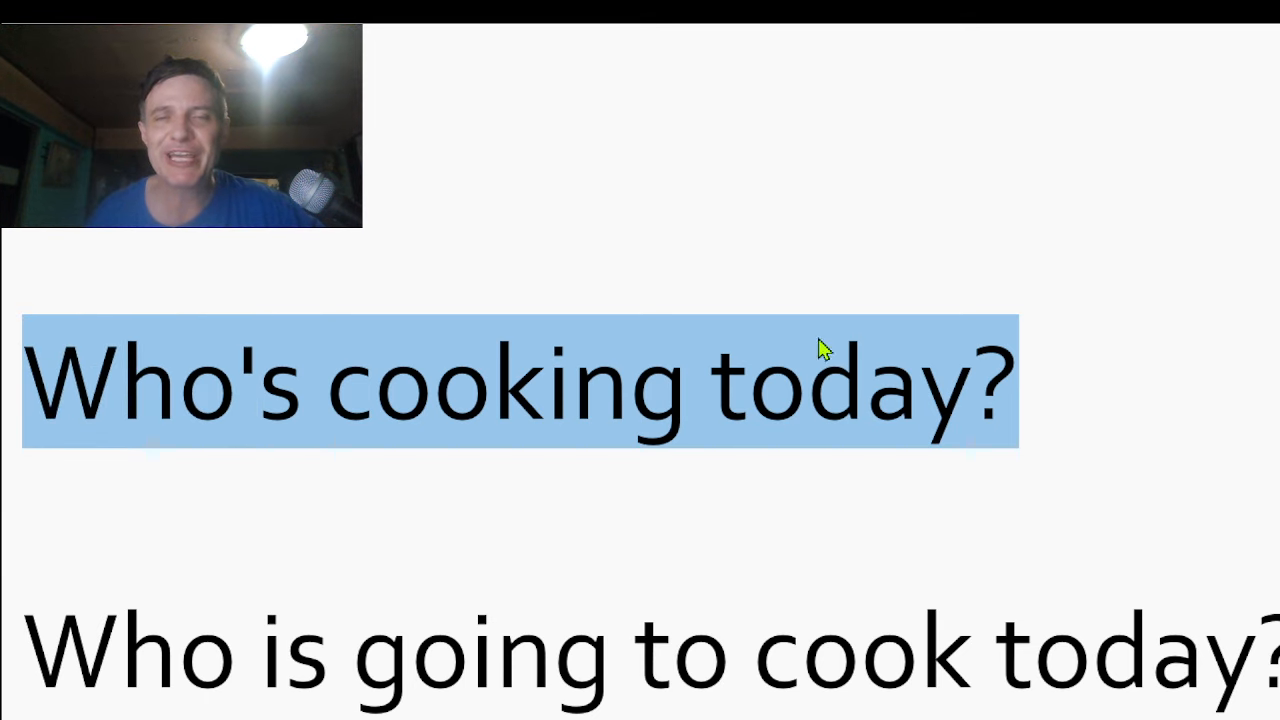
mouse_move(1060, 375)
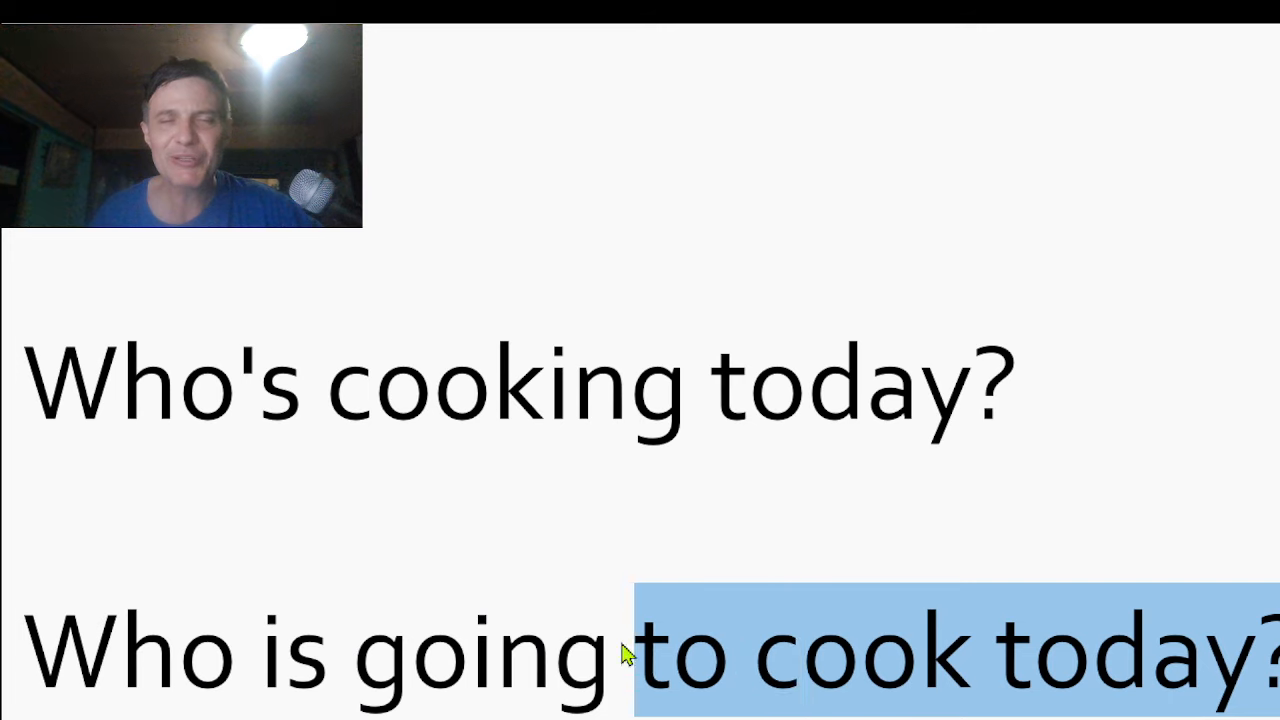
Select the full line "Who's cooking today?" from first letter to question mark
drag(625, 650, 85, 650)
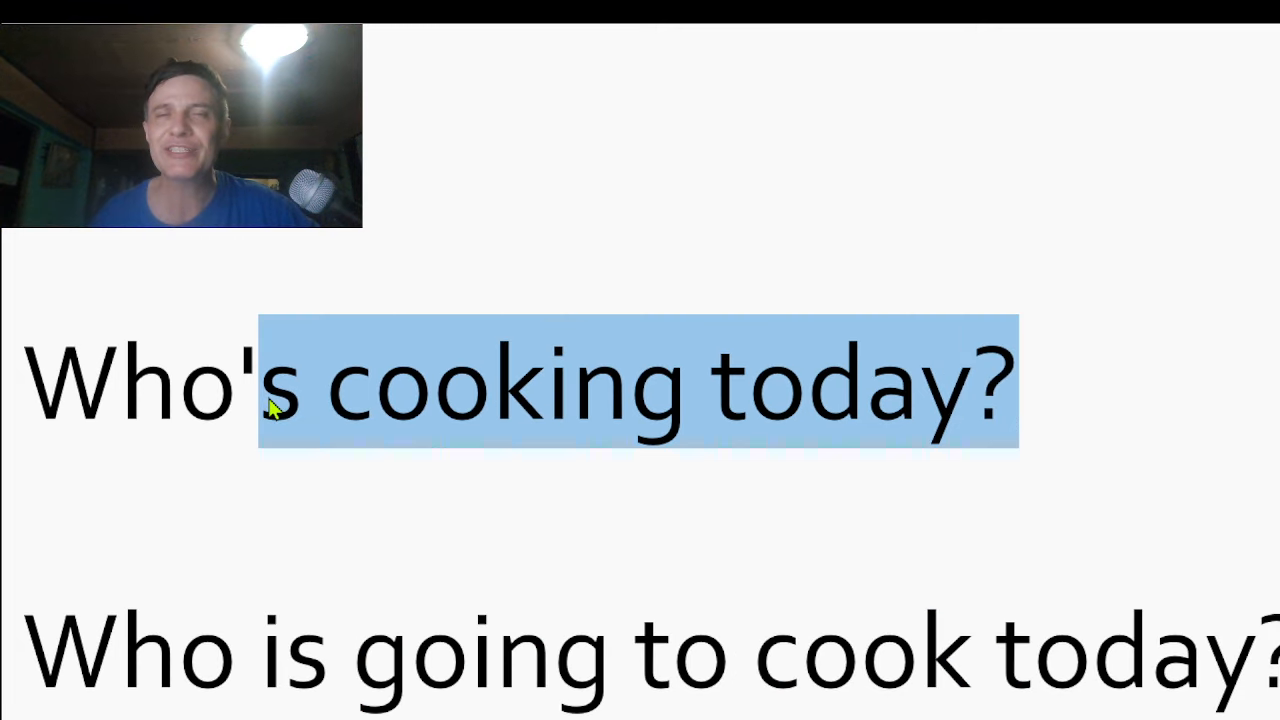
drag(270, 405, 10, 405)
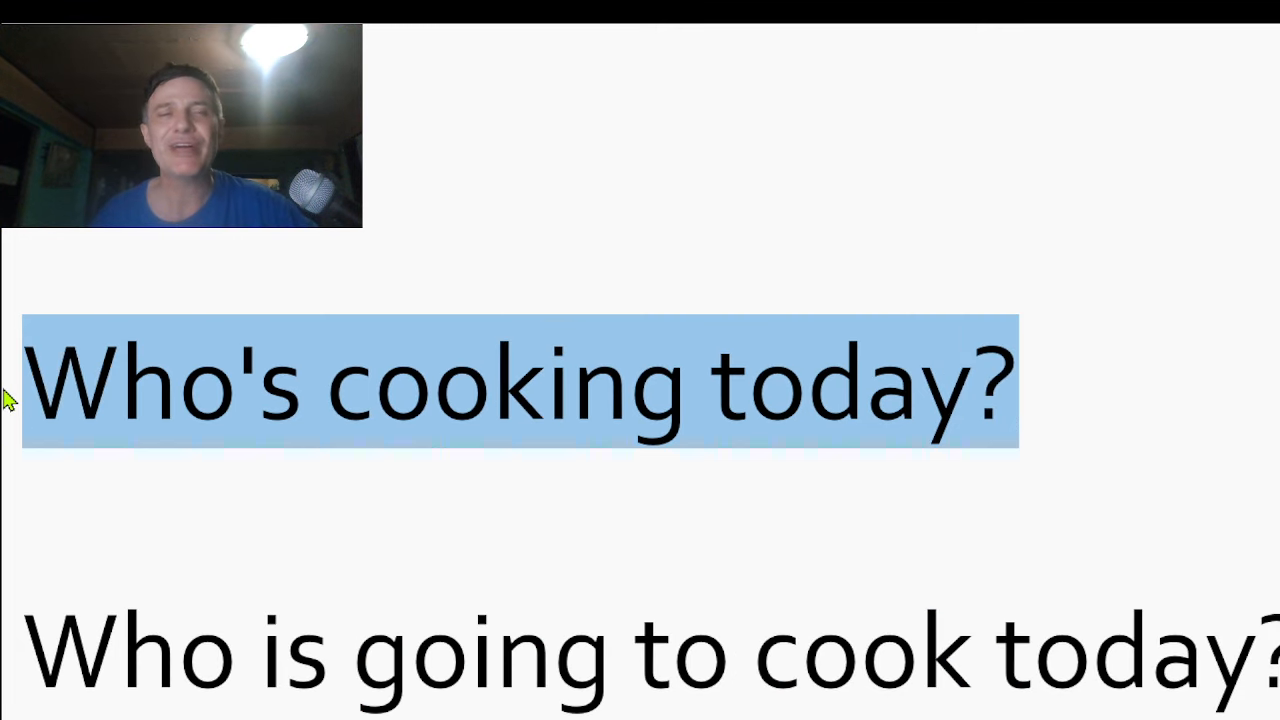
mouse_move(1025, 430)
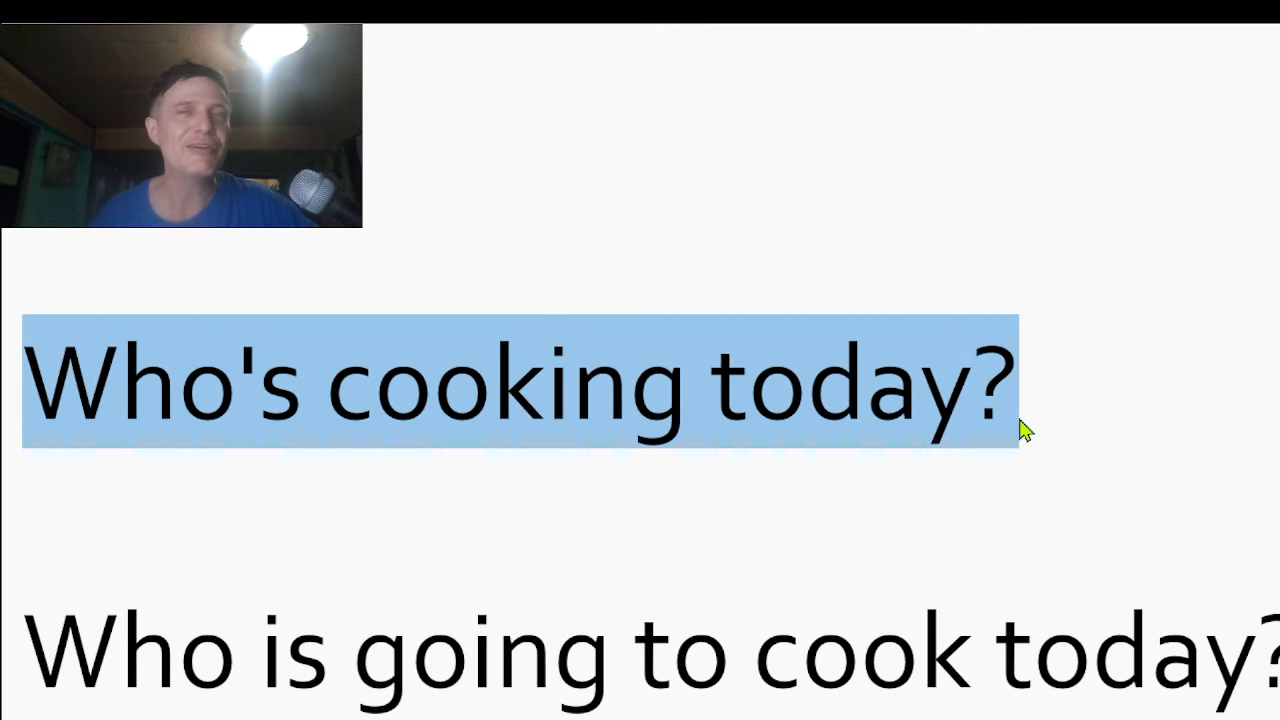